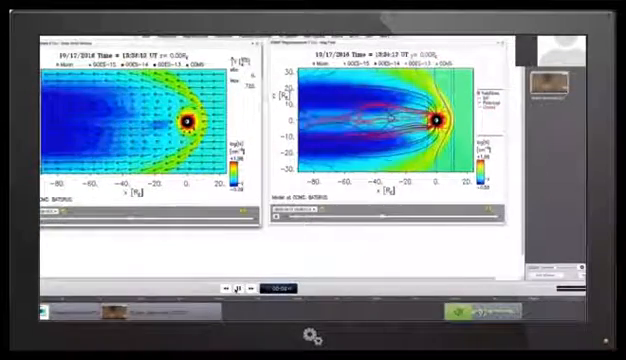
Stop the CCMC playback and bring up the Brown Dwarf position PDF in Preview
left_click(241, 287)
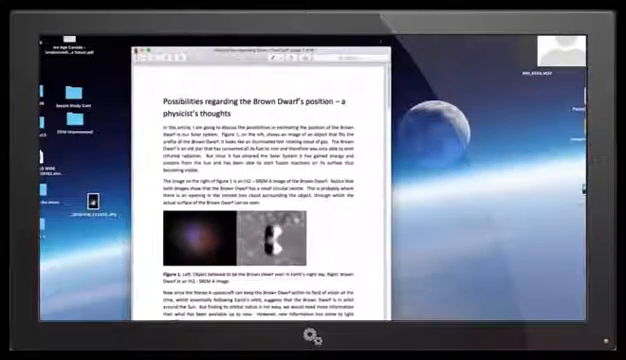
Scroll the paper down to Figure 8, the Sun, Earth and star positions on October 14th and April 23rd
scroll("down", 3)
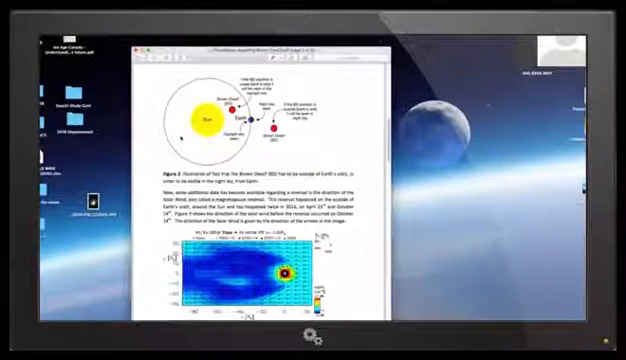
scroll("down", 3)
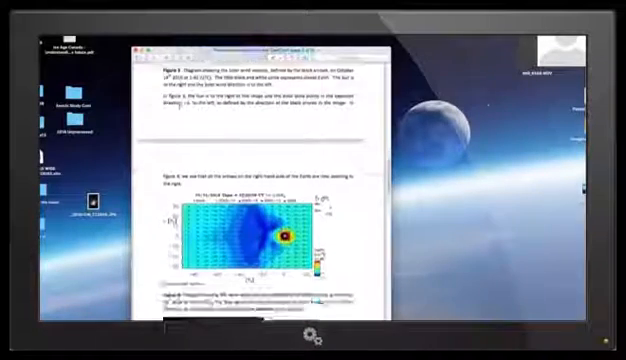
scroll("down", 3)
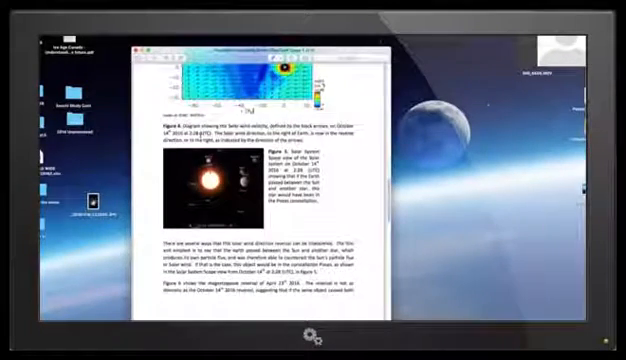
scroll("down", 3)
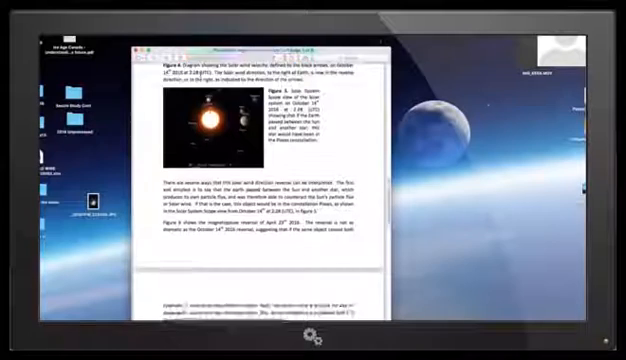
scroll("down", 3)
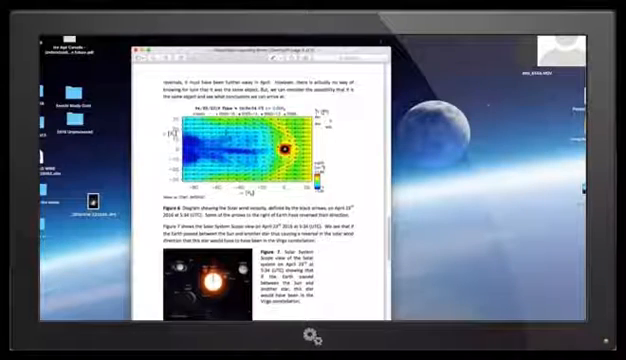
scroll("down", 3)
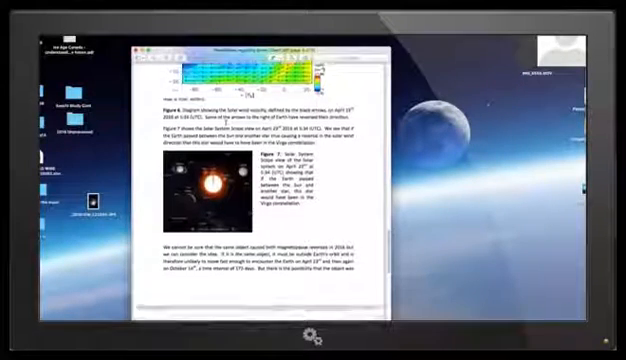
scroll("down", 3)
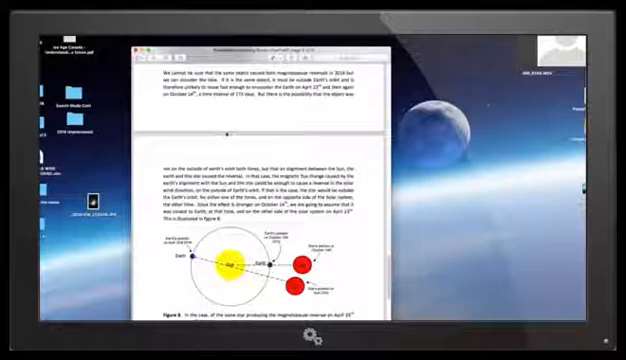
scroll("down", 3)
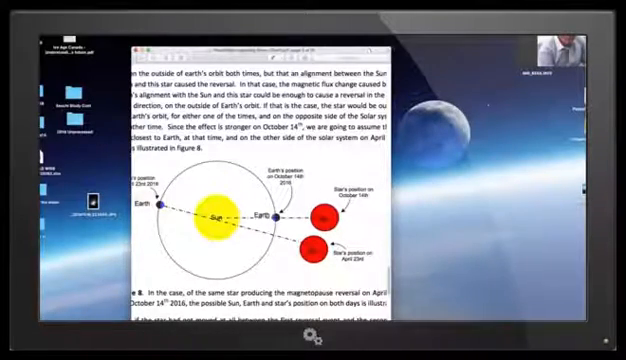
scroll("down", 3)
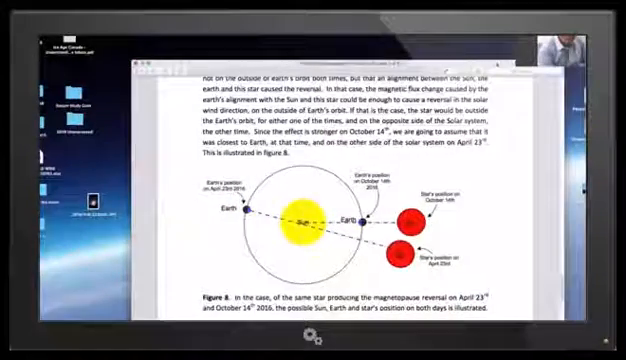
scroll("down", 3)
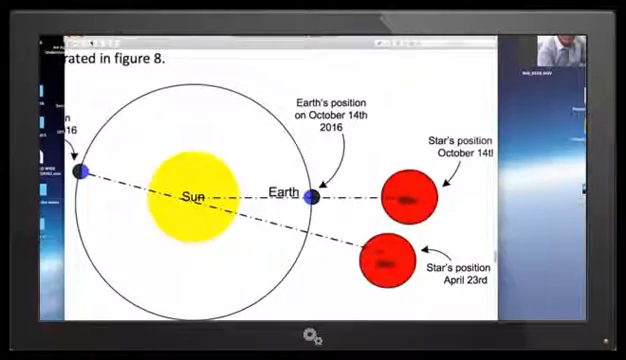
Scroll past Figure 8 to its caption and the paragraph on the 173-day reversal period
scroll("up", 3)
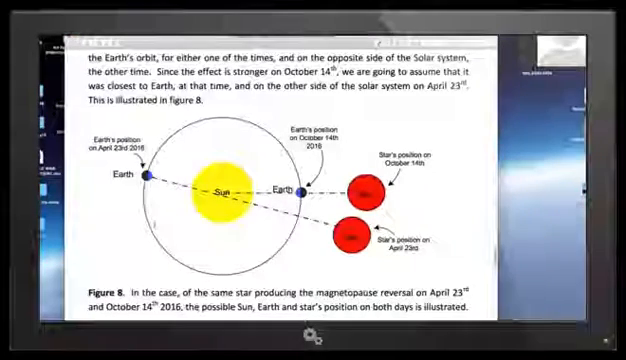
scroll("down", 3)
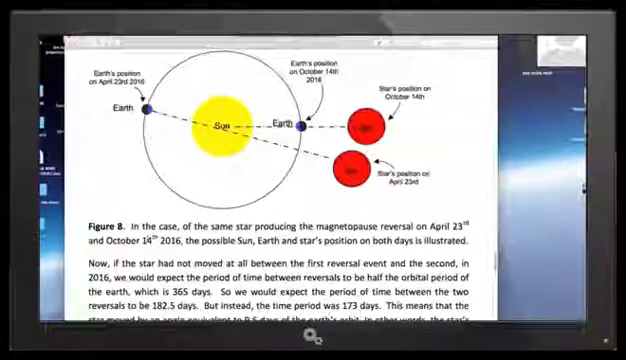
scroll("down", 3)
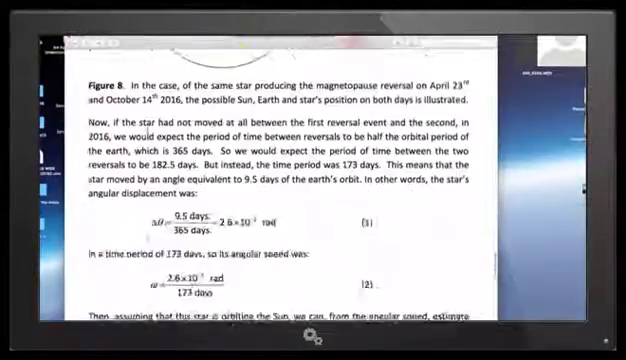
scroll("down", 3)
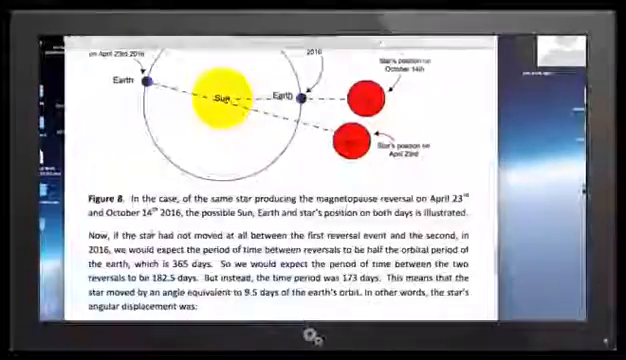
scroll("up", 3)
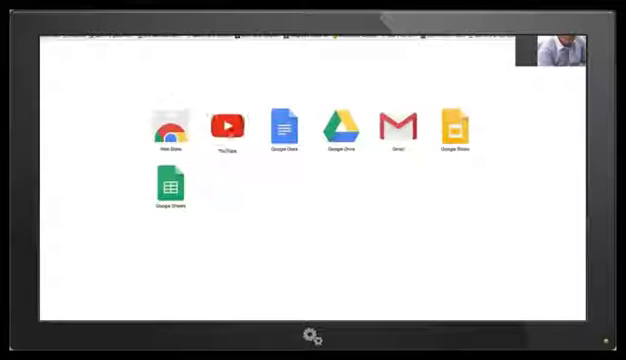
Launch YouTube from the Chrome apps page and scroll to the recommended videos row
left_click(228, 124)
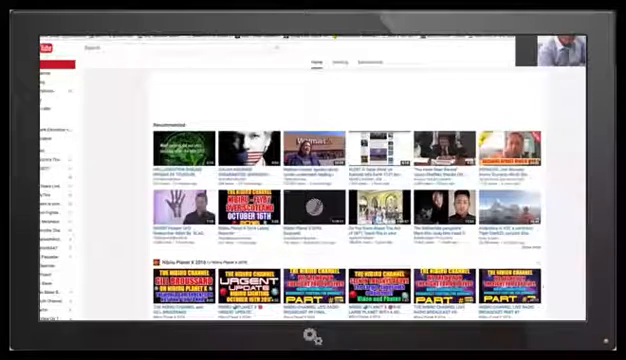
scroll("down", 3)
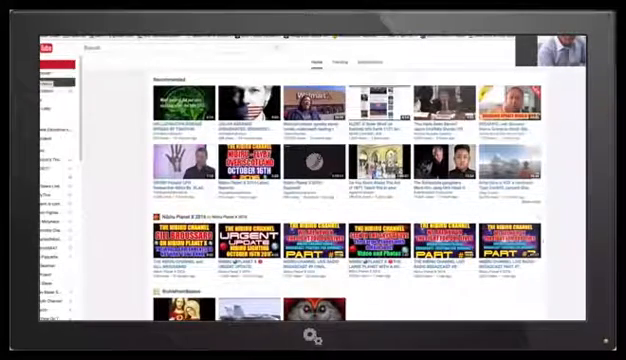